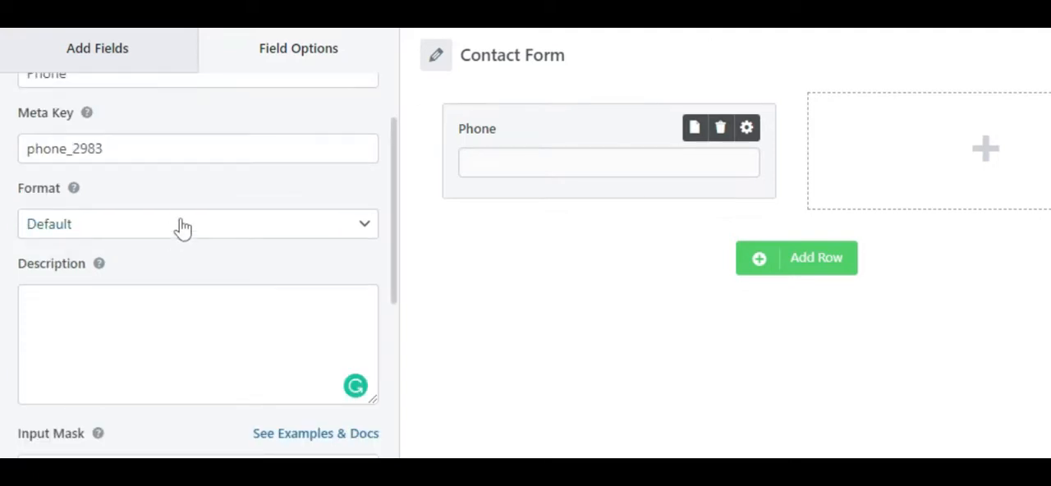
left_click(197, 224)
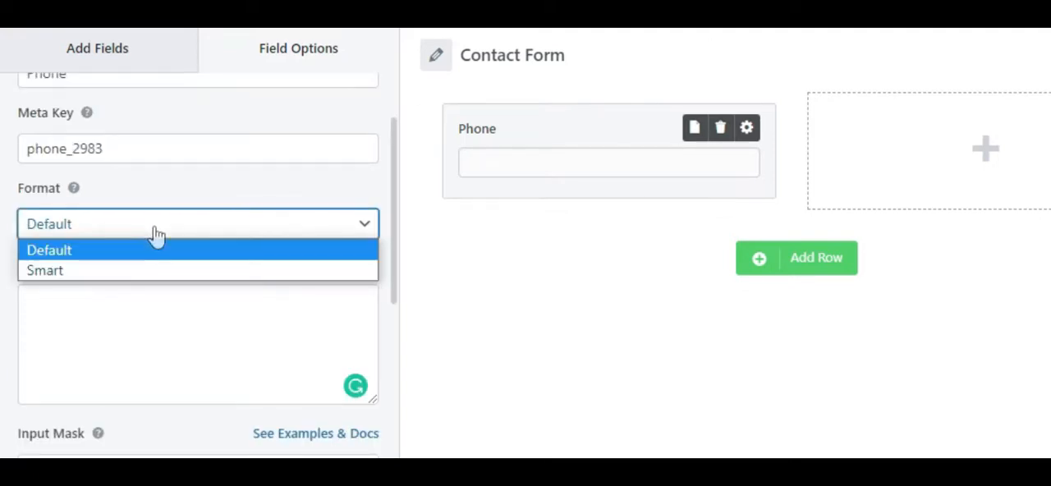
left_click(44, 270)
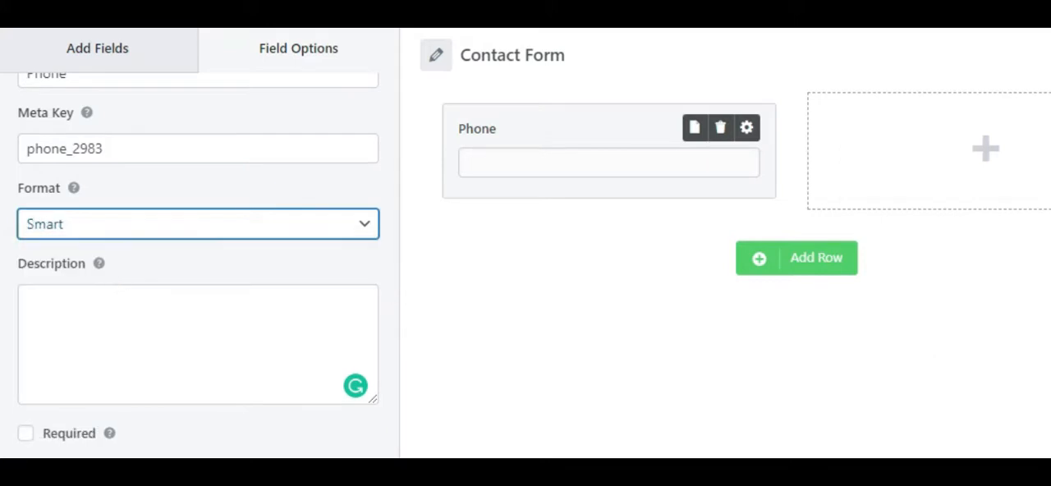
left_click(197, 223)
type("(999) 999-9999")
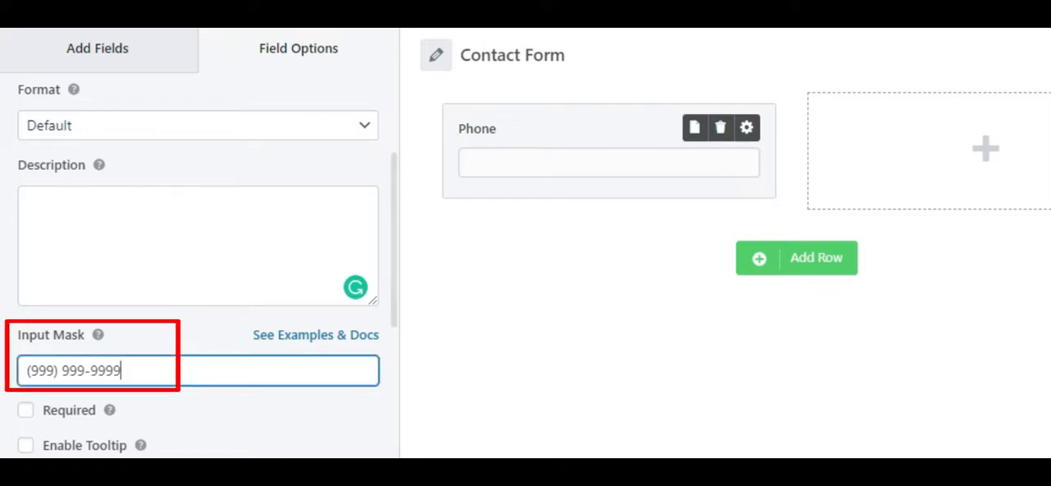
left_click(197, 125)
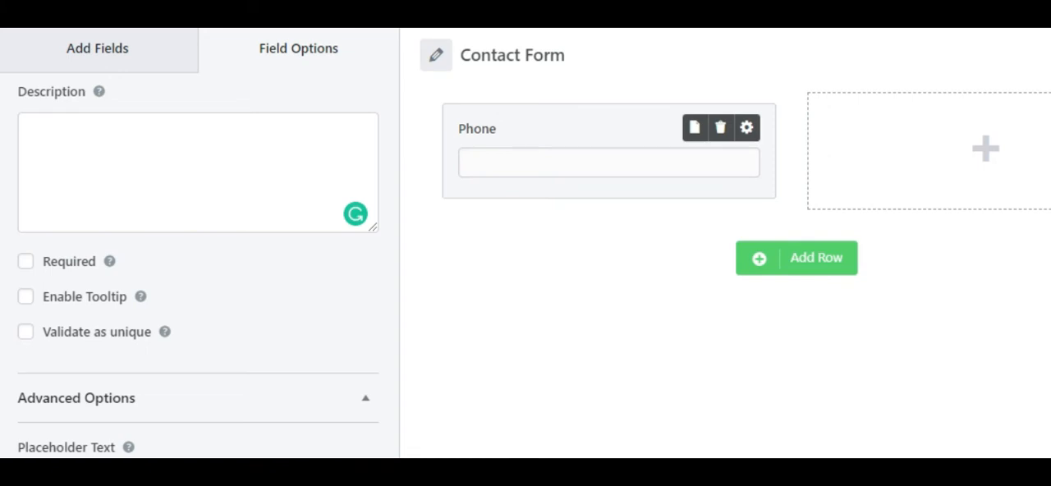
scroll("down", 3)
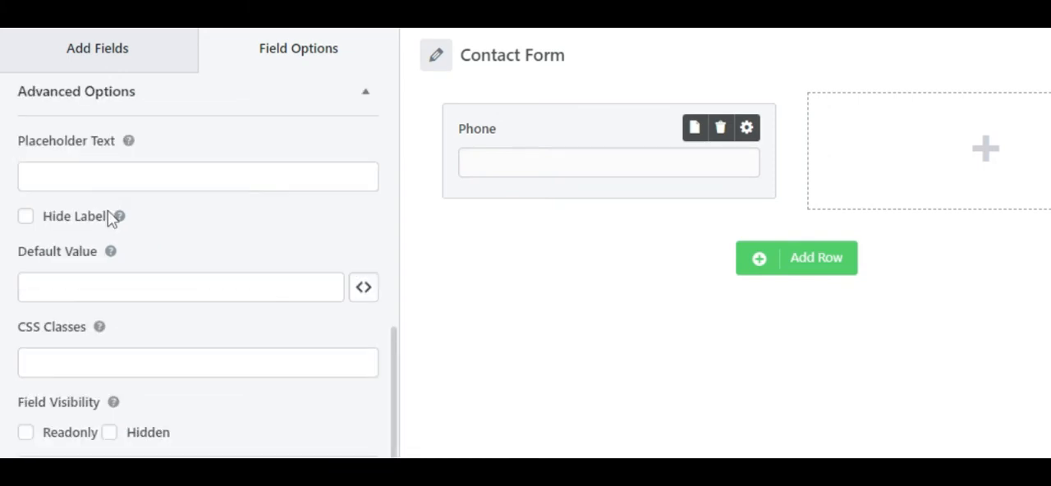